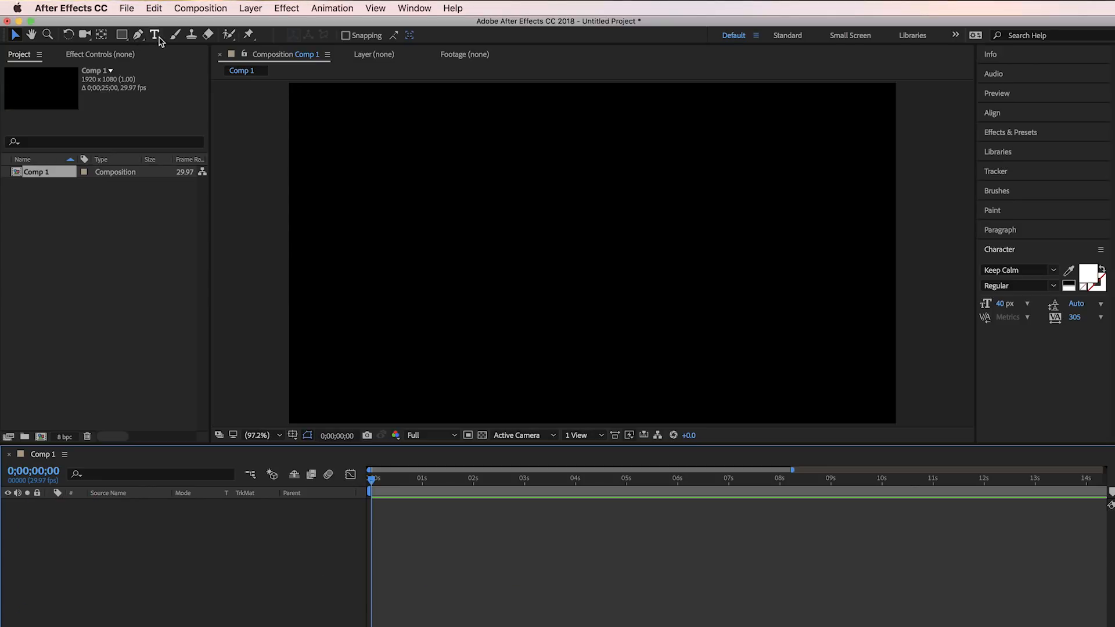
Step: Create a LET'S GO text layer in the comp and select the whole title for spacing
left_click(155, 34)
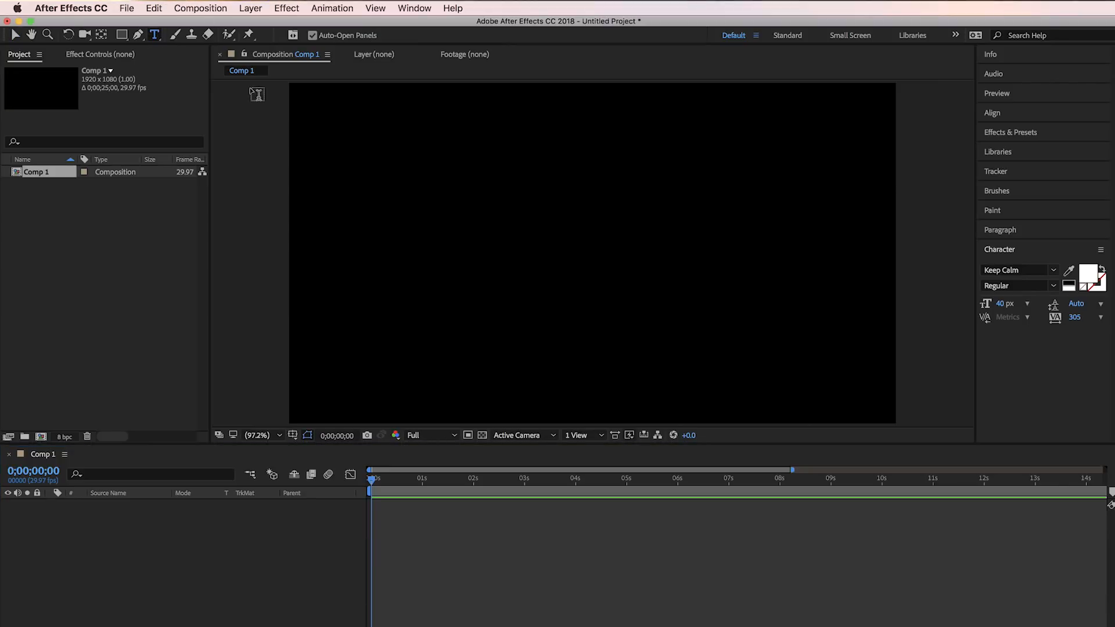
left_click(479, 248)
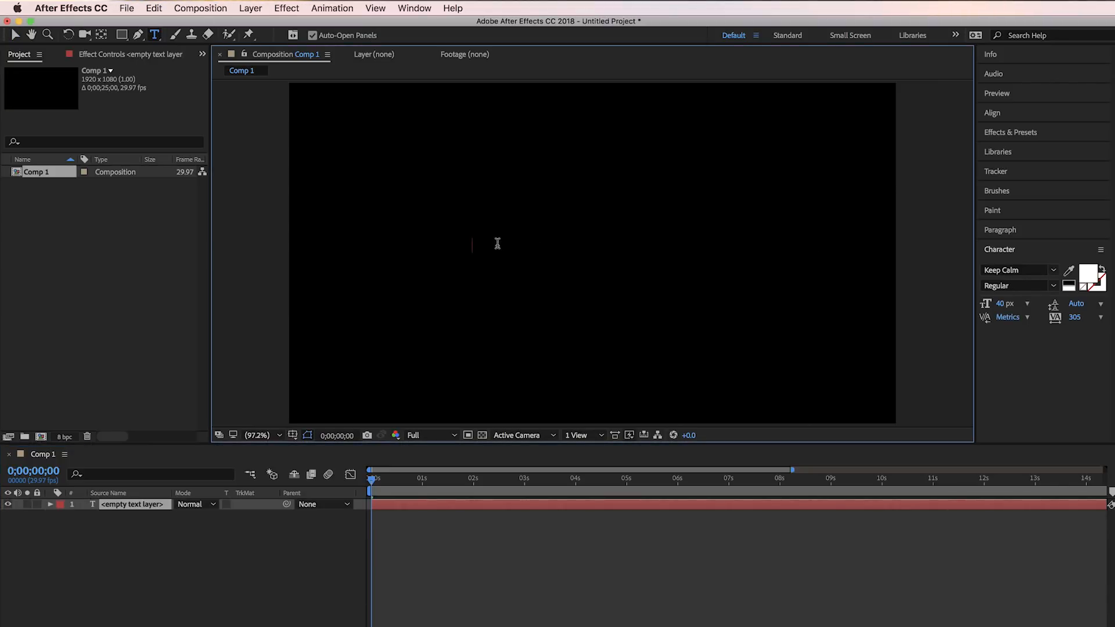
type("LET'")
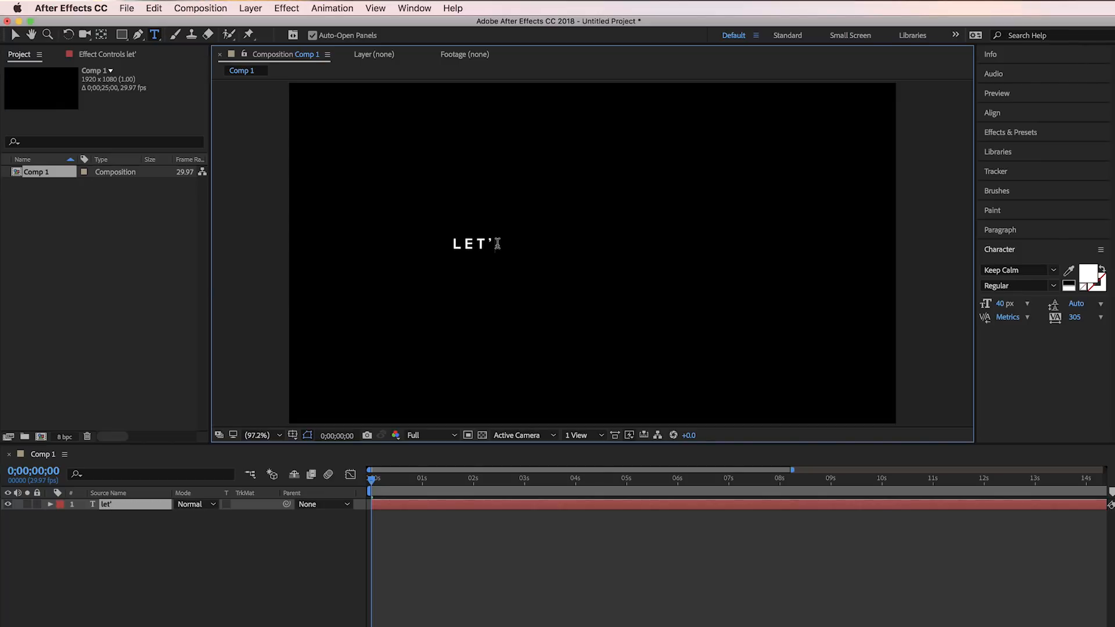
type("S GO")
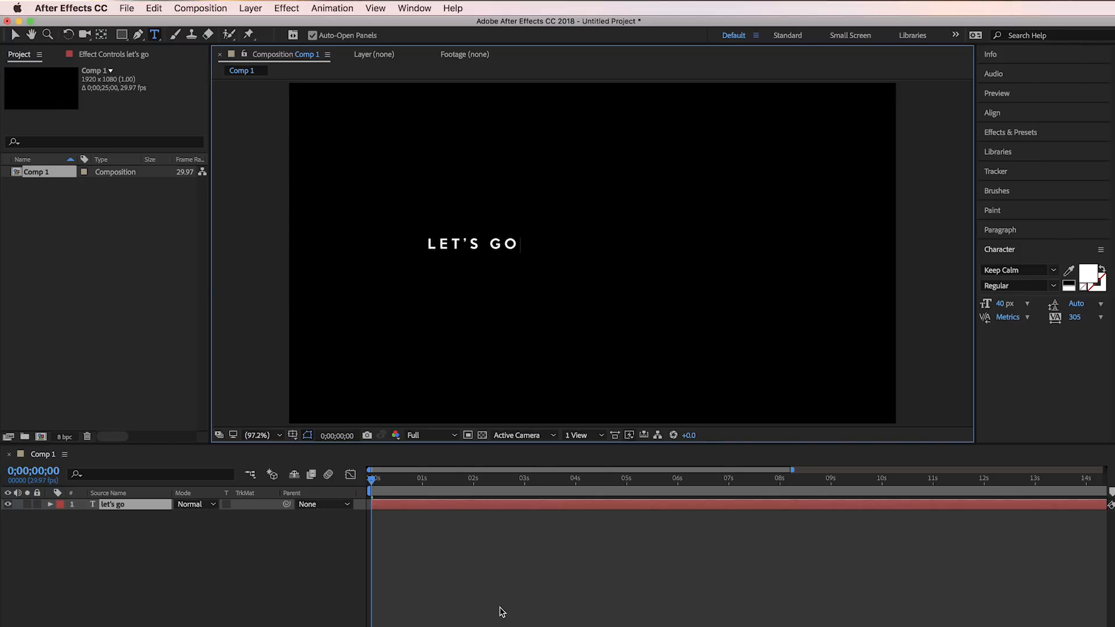
triple_click(473, 244)
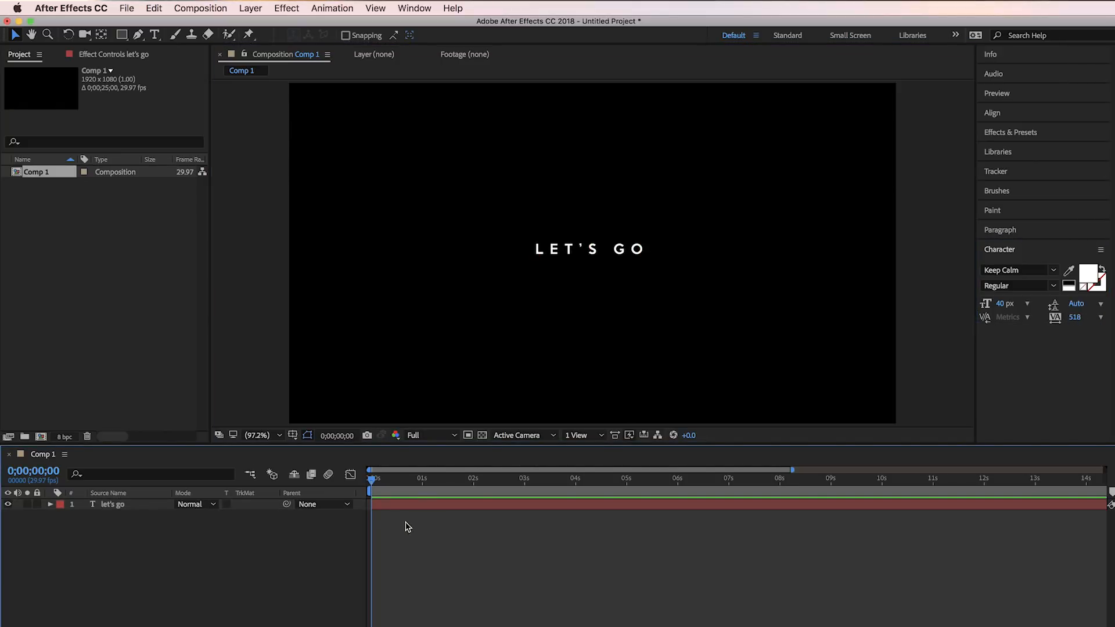
mouse_move(468, 552)
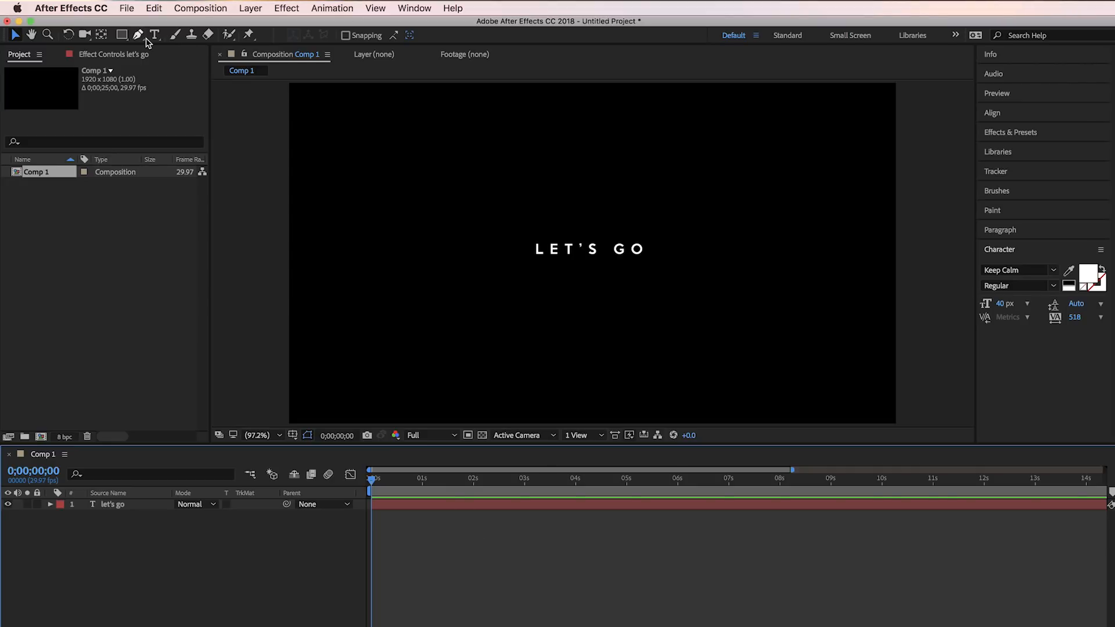
Step: Draw a straight horizontal stroked line to the left of the title with the Pen tool
left_click(139, 33)
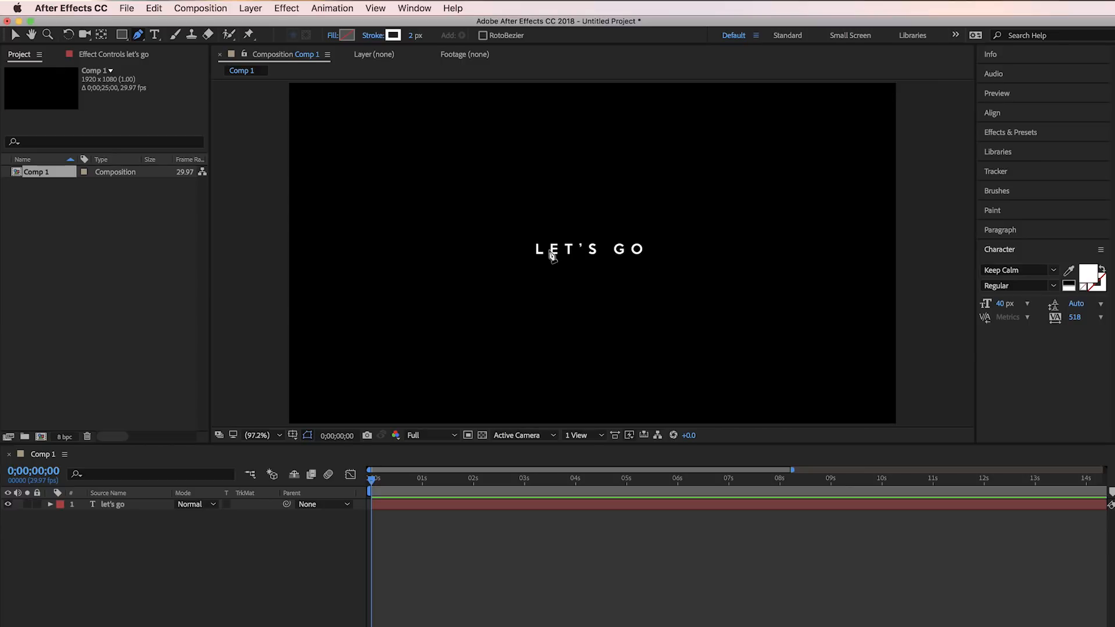
mouse_move(532, 255)
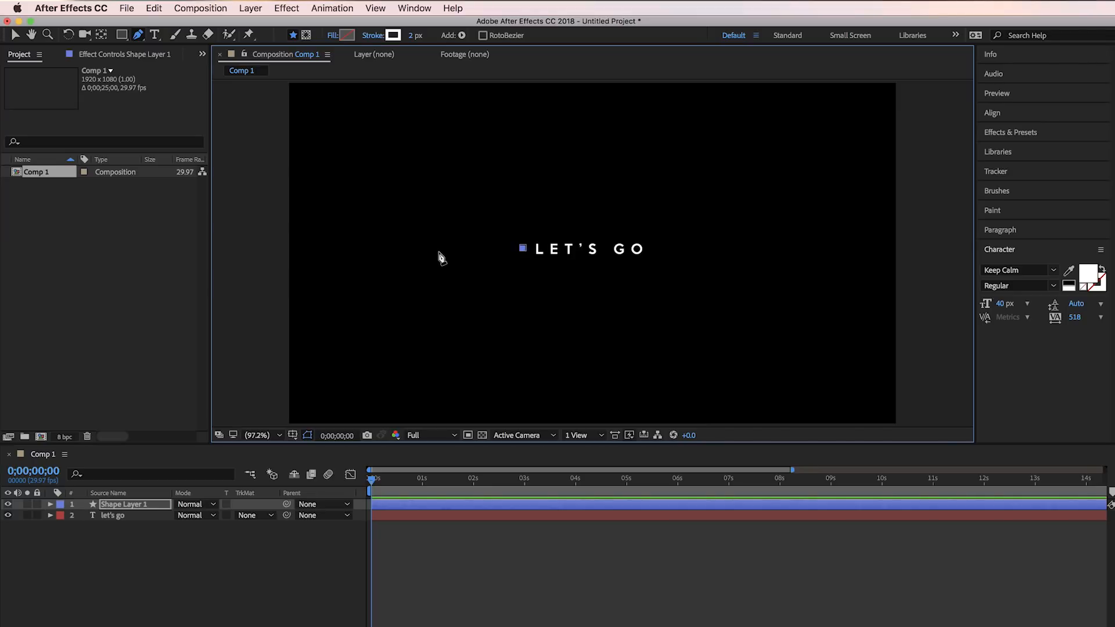
left_click_drag(523, 249, 445, 252)
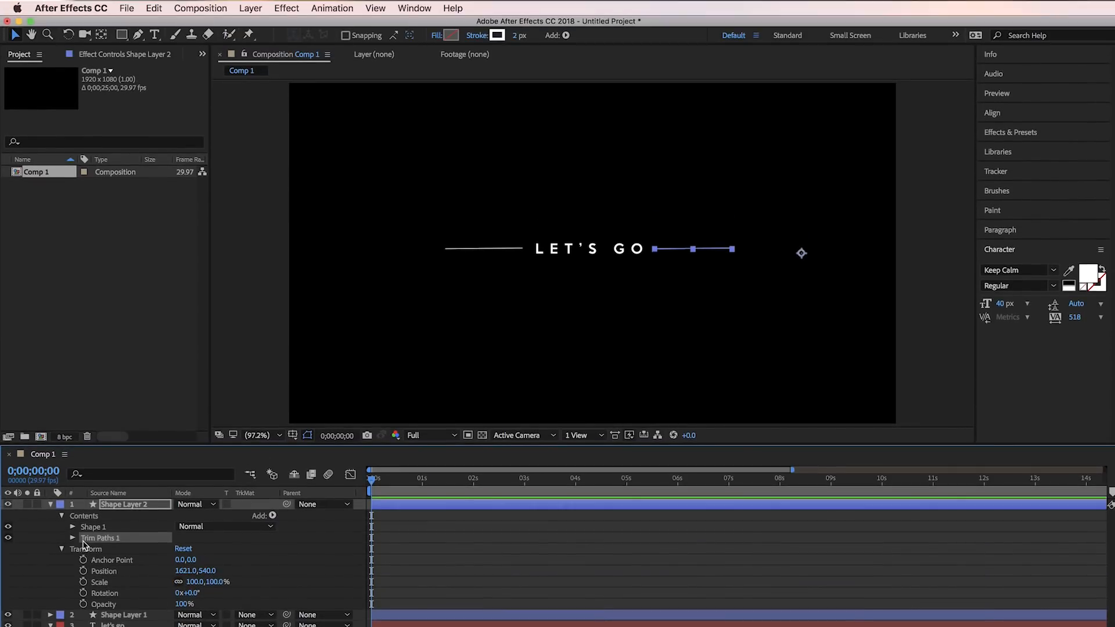
Step: Set Shape Layer 2's Trim Paths Start to 100% and record a keyframe for it
left_click(73, 538)
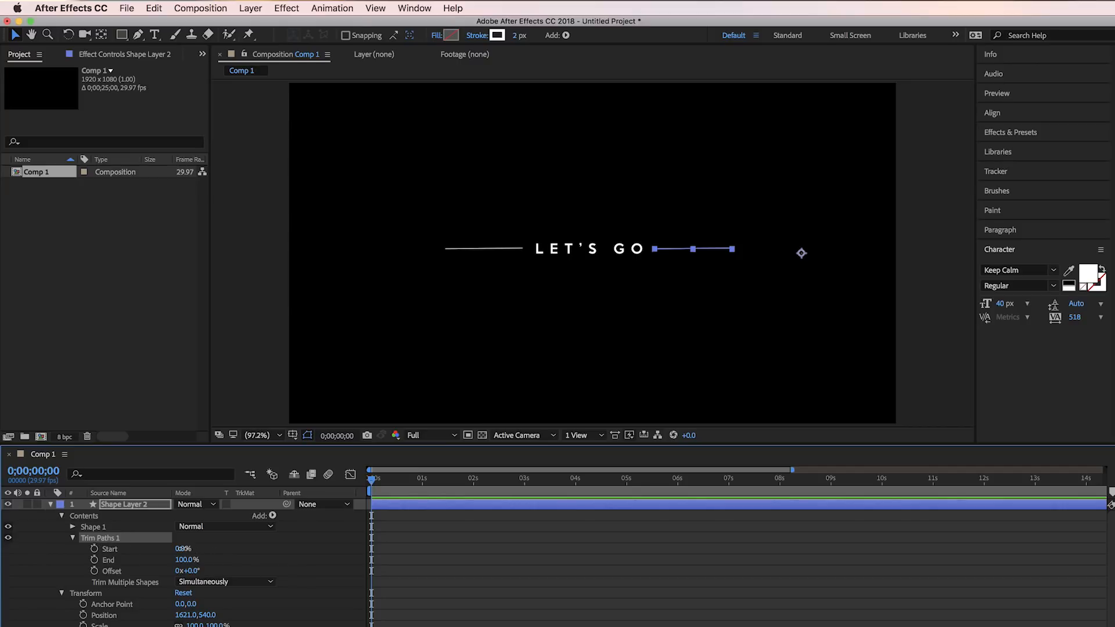
left_click(83, 550)
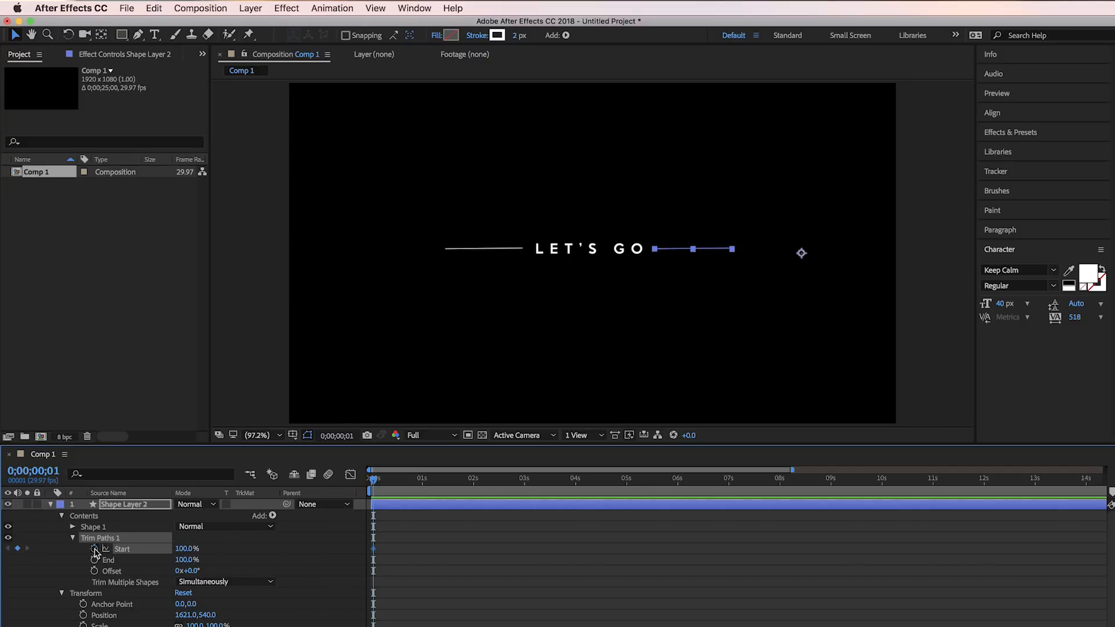
left_click(379, 470)
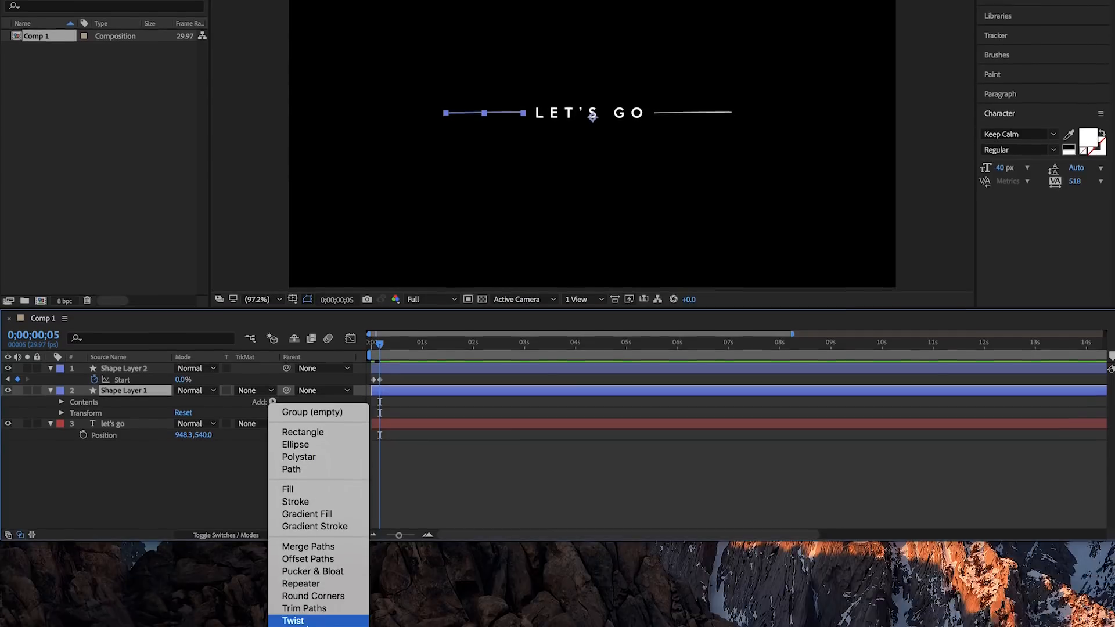
Step: Add Trim Paths to Shape Layer 1 so the left line can draw in
left_click(304, 608)
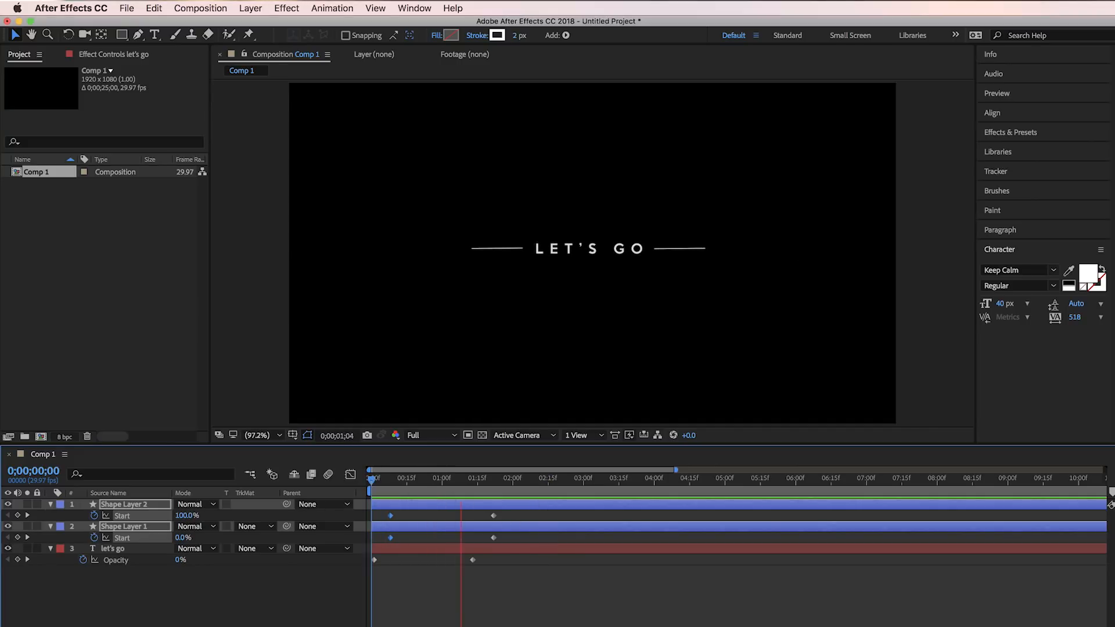
Step: Show Essential Graphics for Comp 1 and rename the template to Let's go animation
left_click(414, 8)
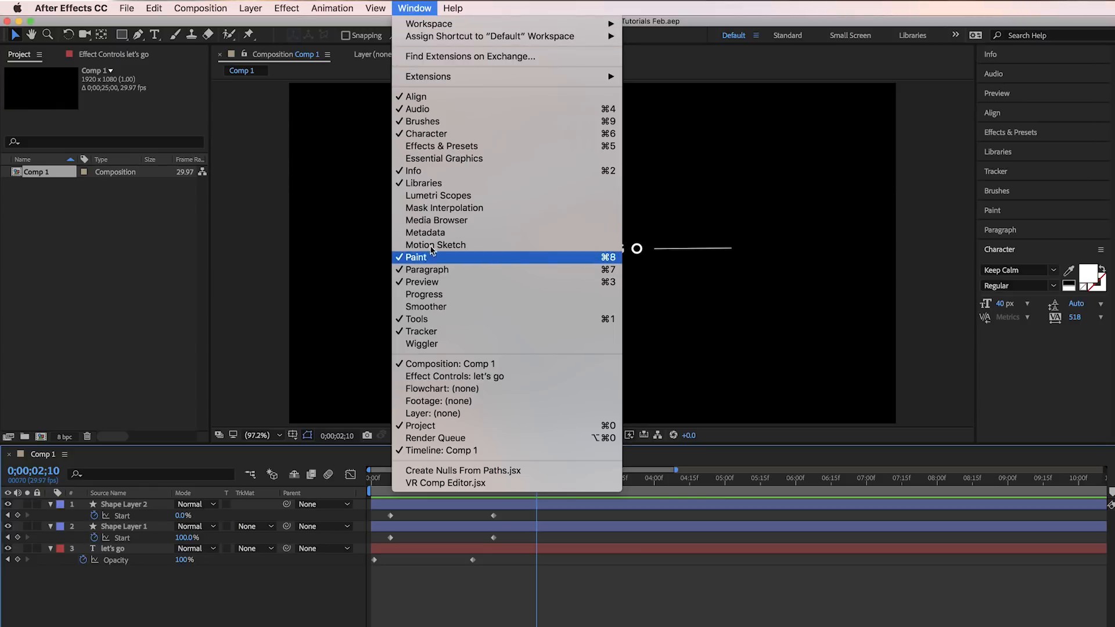
mouse_move(425, 133)
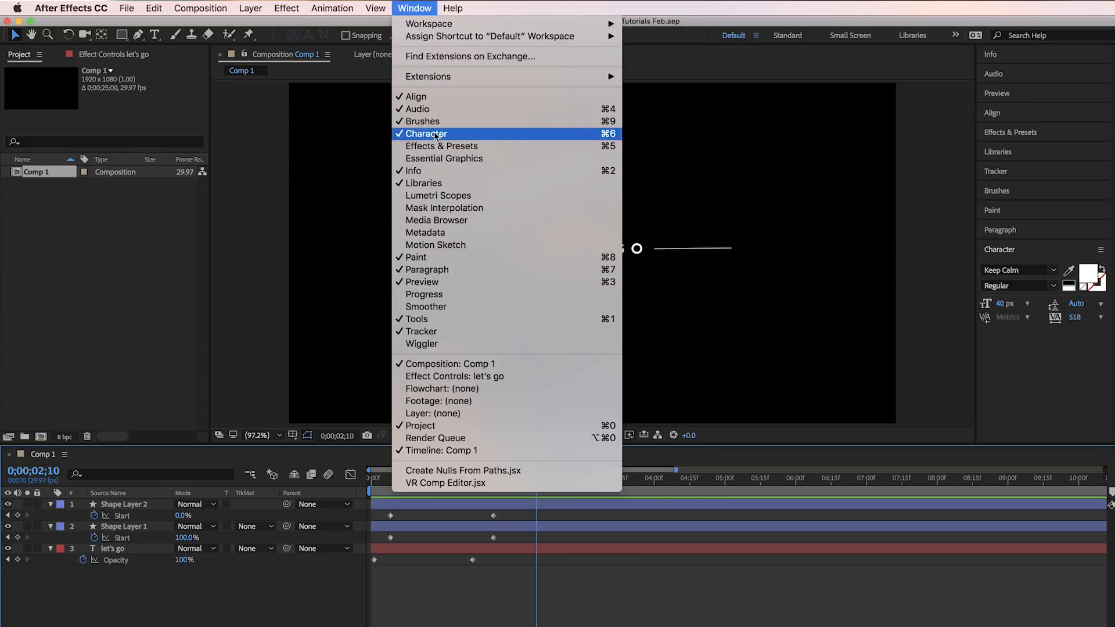
mouse_move(444, 158)
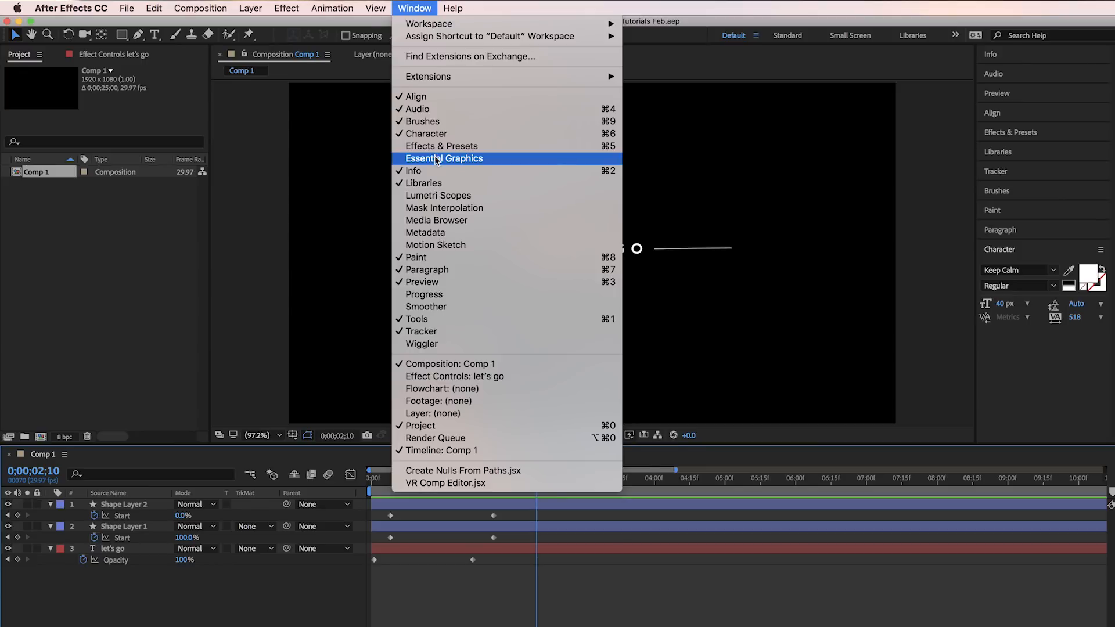
left_click(444, 158)
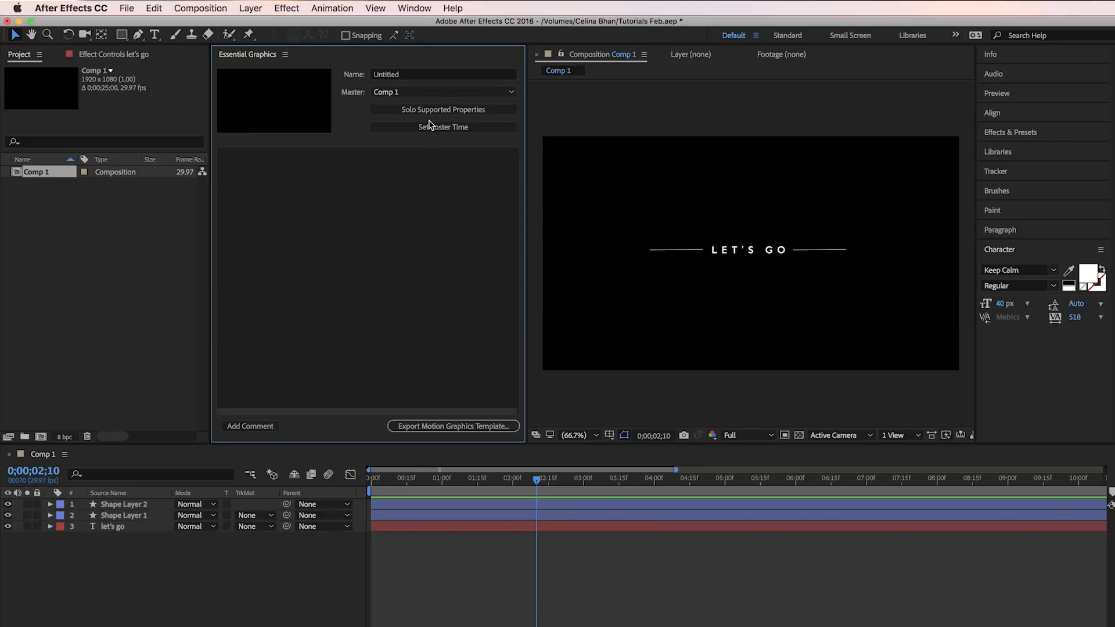
left_click(442, 74)
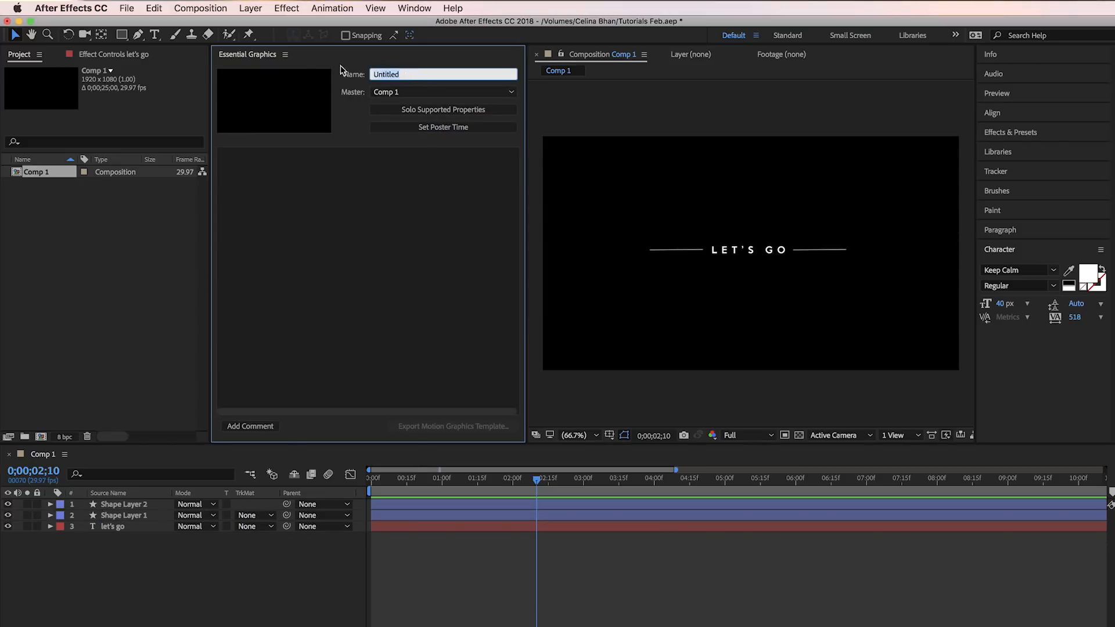
mouse_move(315, 69)
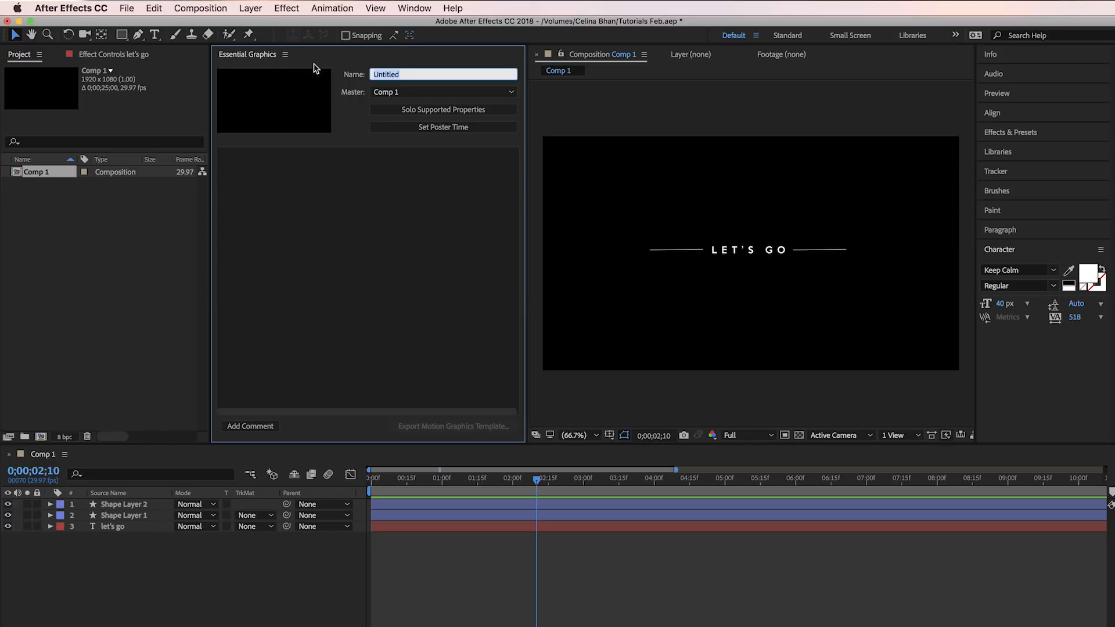
type("Let's go ab")
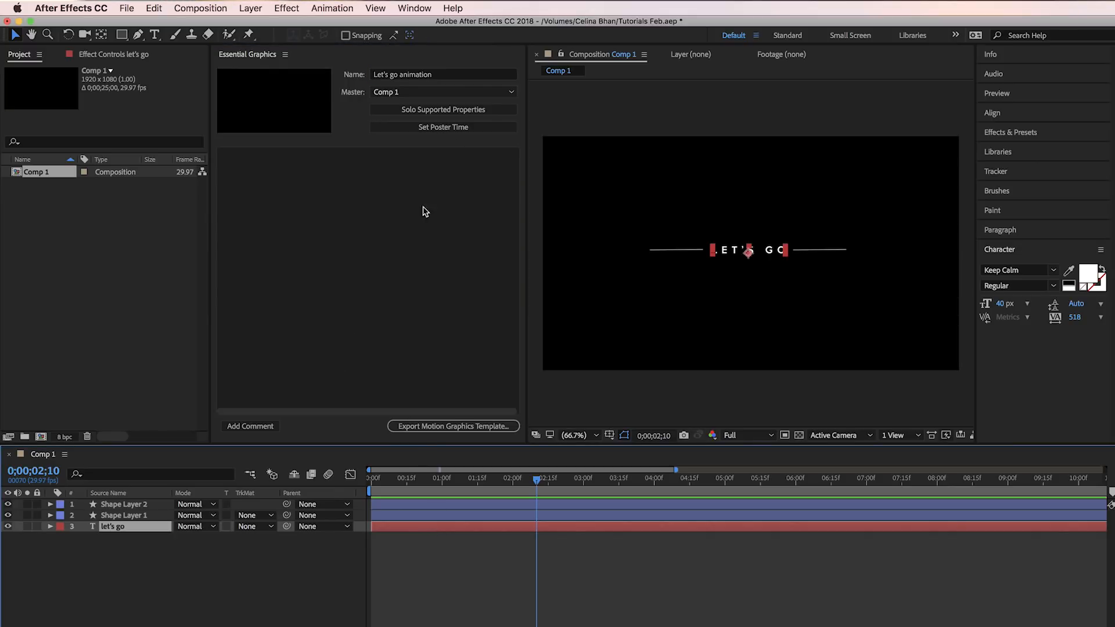
Step: Add the LET'S GO layer's Source Text as an editable template property
double_click(112, 526)
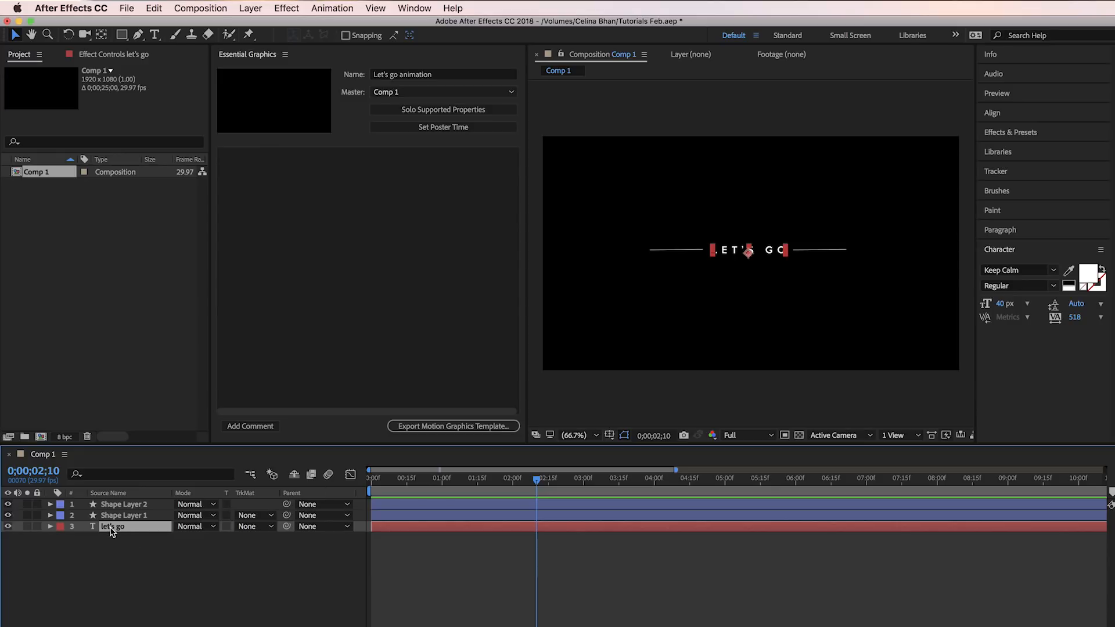
left_click(50, 526)
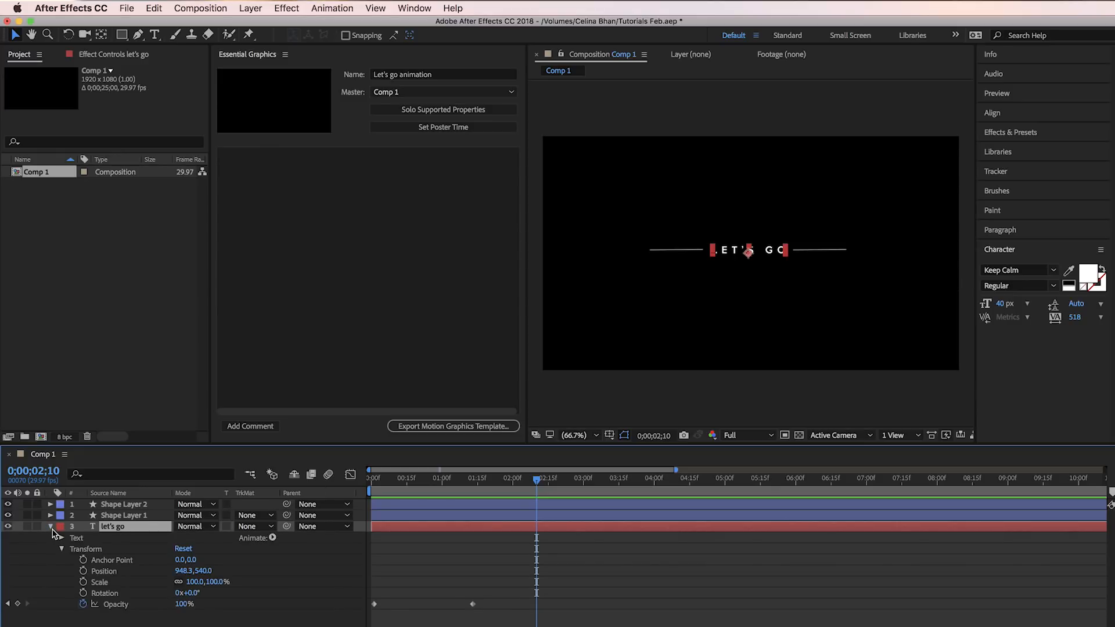
left_click(61, 538)
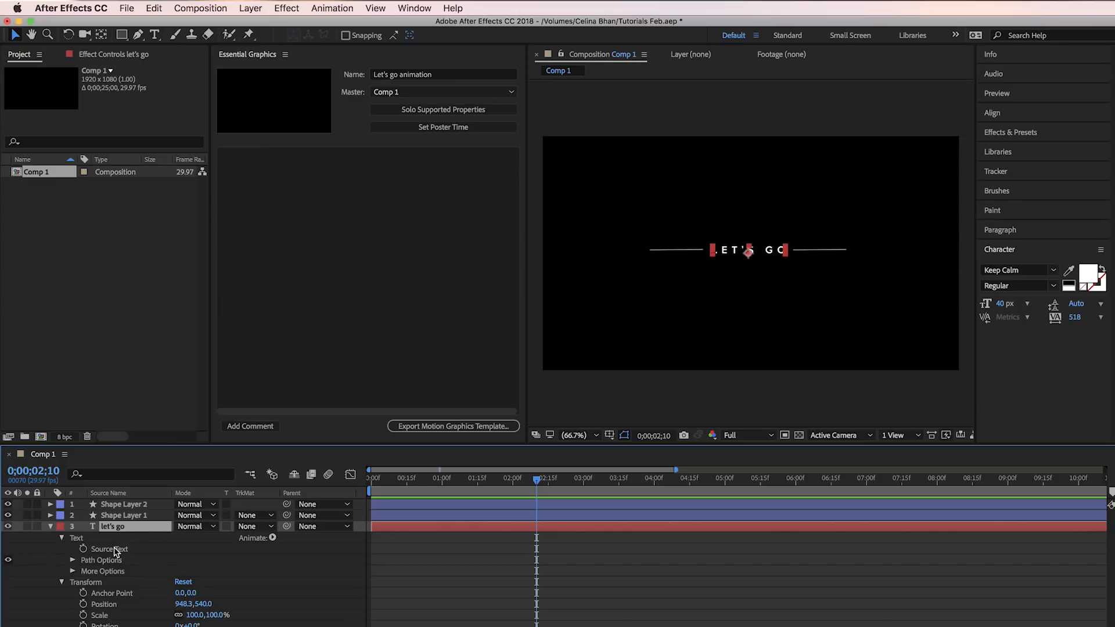
left_click(110, 548)
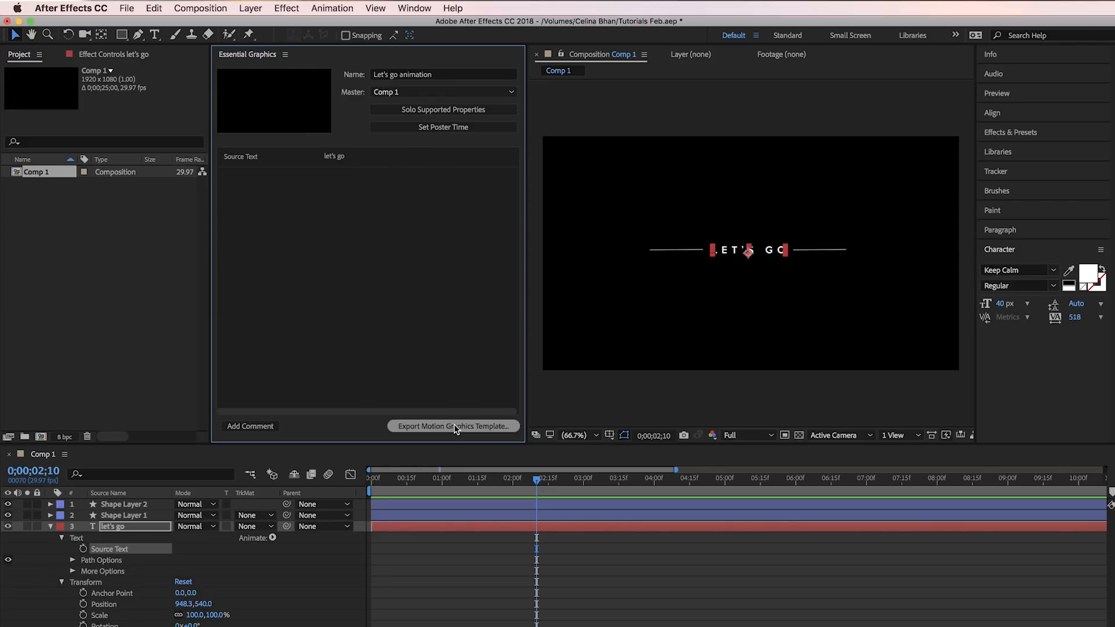
Step: Export the Motion Graphics Template, saving the project and confirming the export
left_click(452, 426)
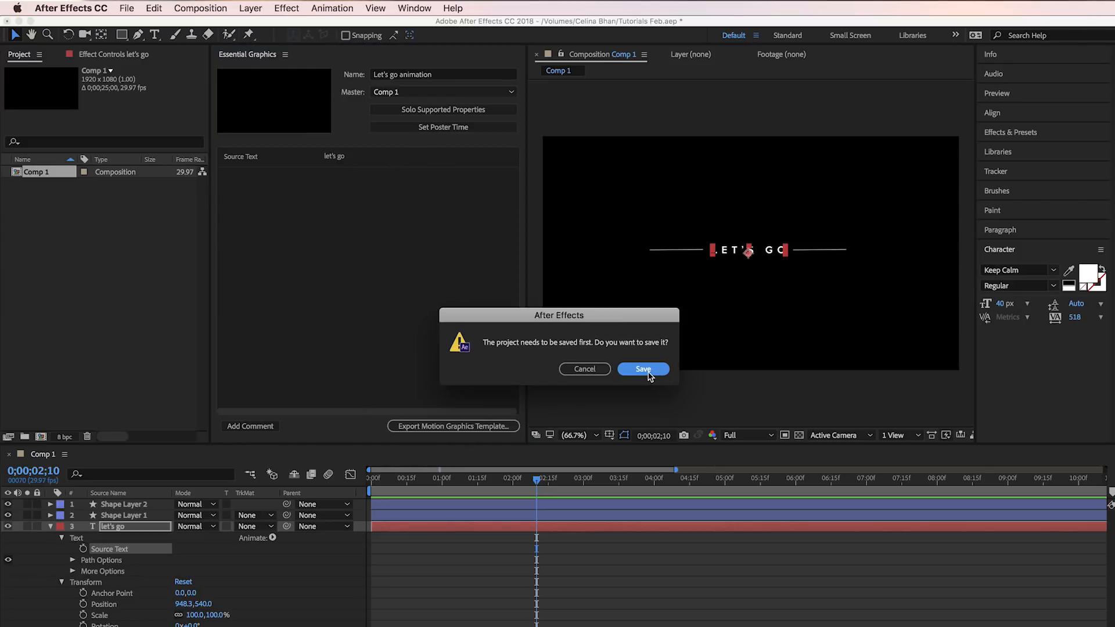
left_click(643, 369)
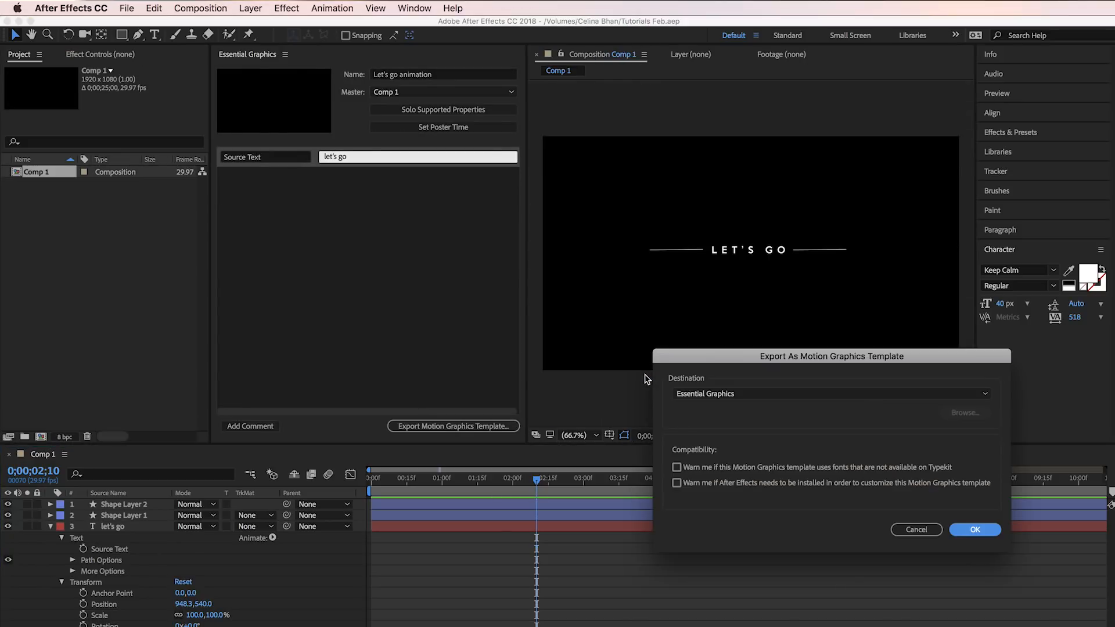
left_click(975, 530)
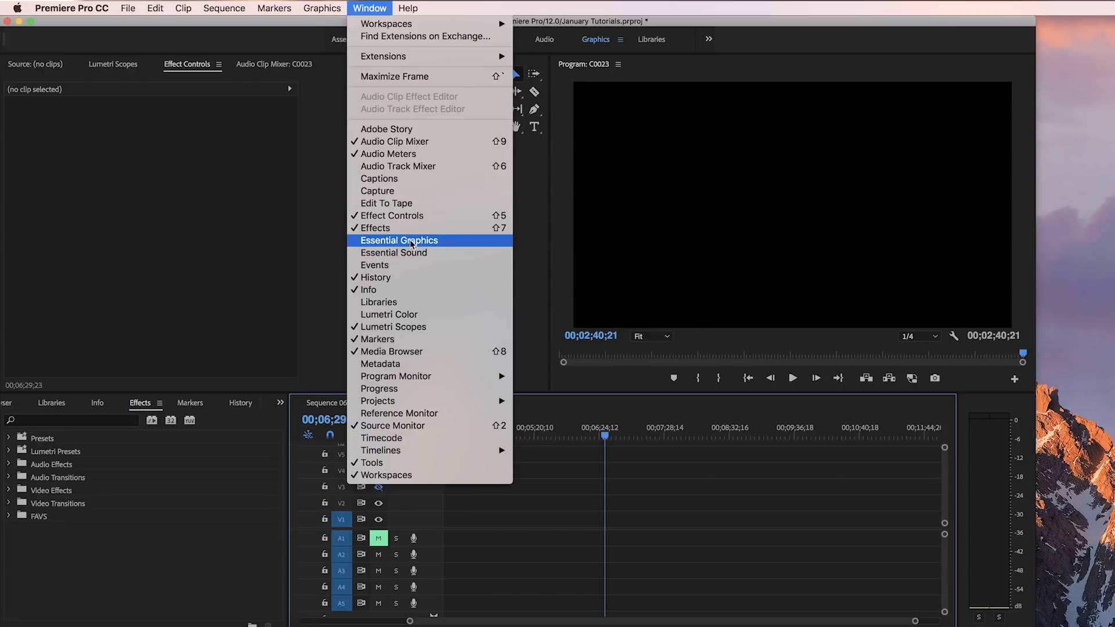
Step: Browse Premiere Pro's Essential Graphics library down to the Let's go animation template
left_click(398, 241)
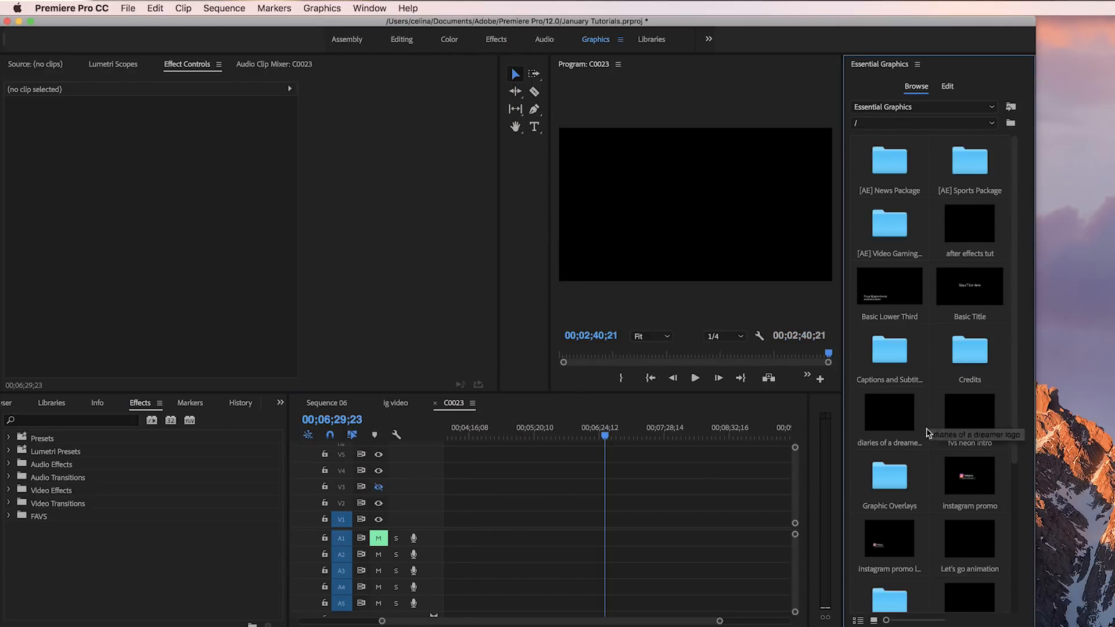
scroll("down", 3)
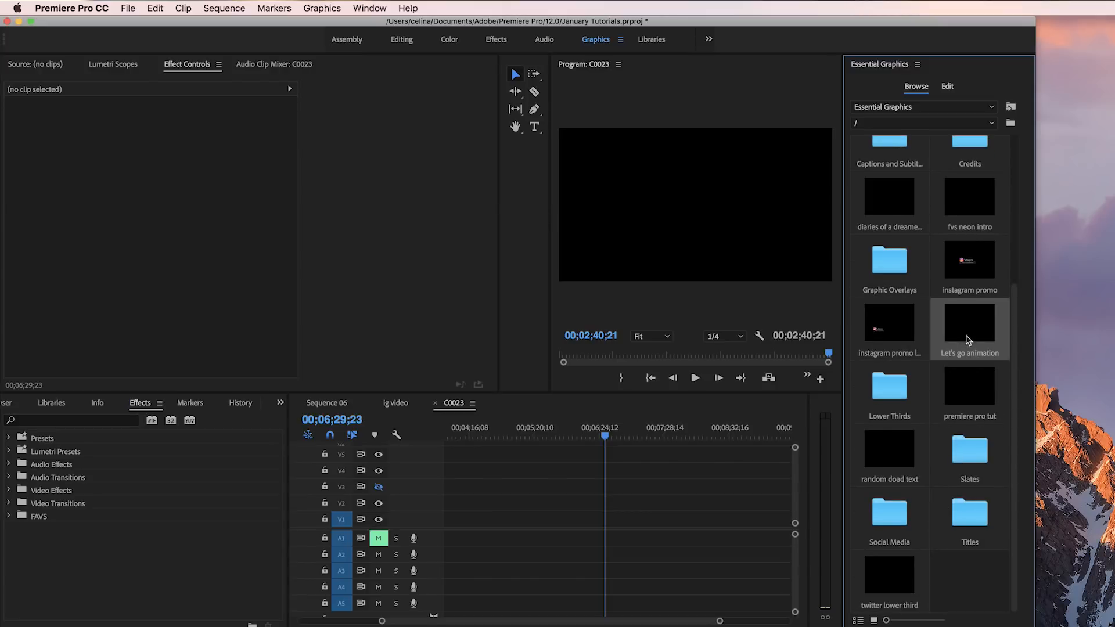